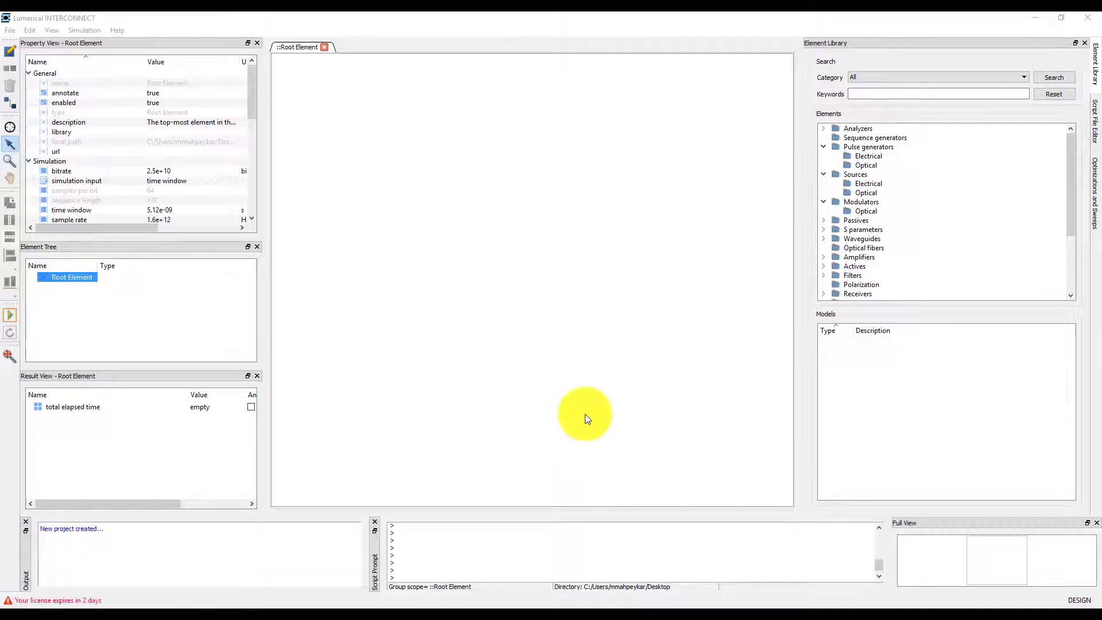
Place a CW Laser on the schematic and browse the optical modulator models.
{"action": "left_click", "coordinate": [866, 193]}
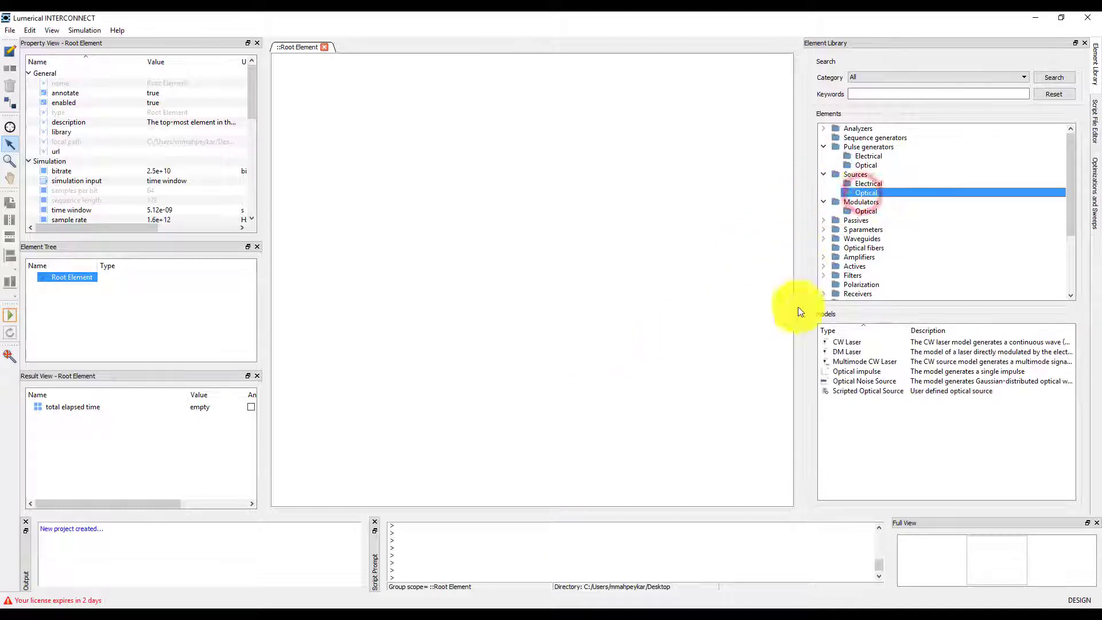
{"action": "left_click_drag", "start_coordinate": [848, 342], "coordinate": [370, 273]}
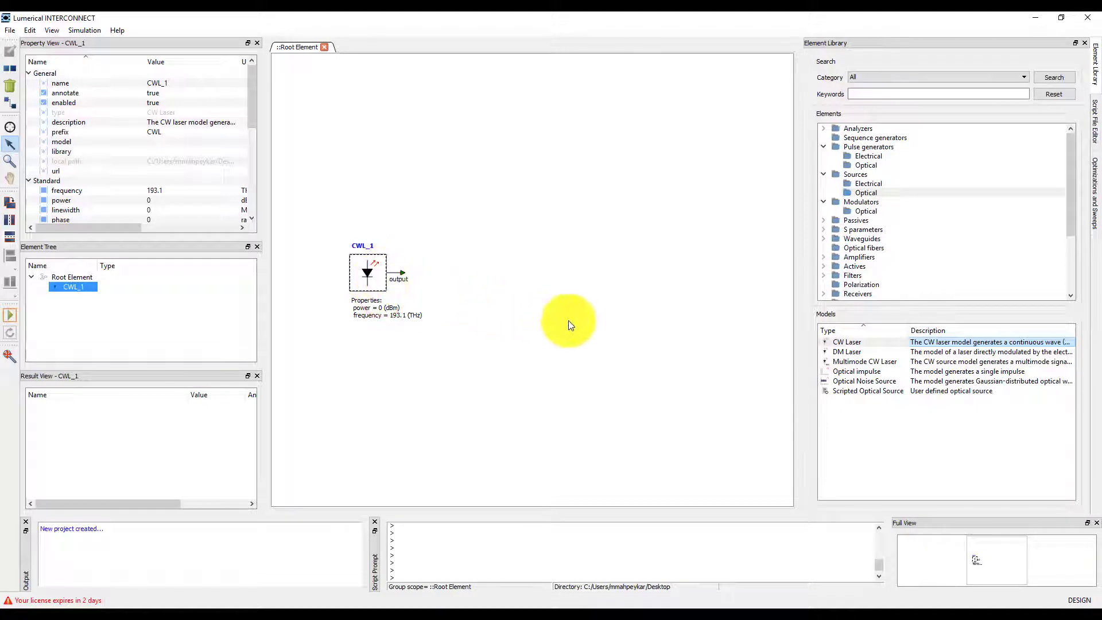
{"action": "left_click", "coordinate": [866, 211]}
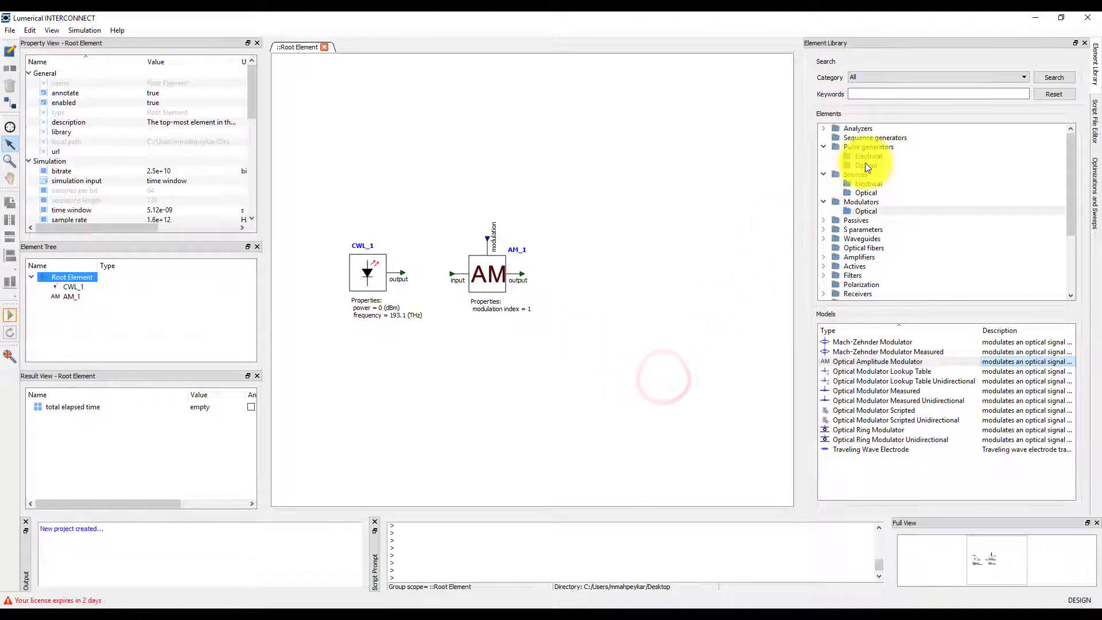
Place an NRZ pulse generator above the laser and connect the laser output to the modulator input.
{"action": "left_click", "coordinate": [869, 156]}
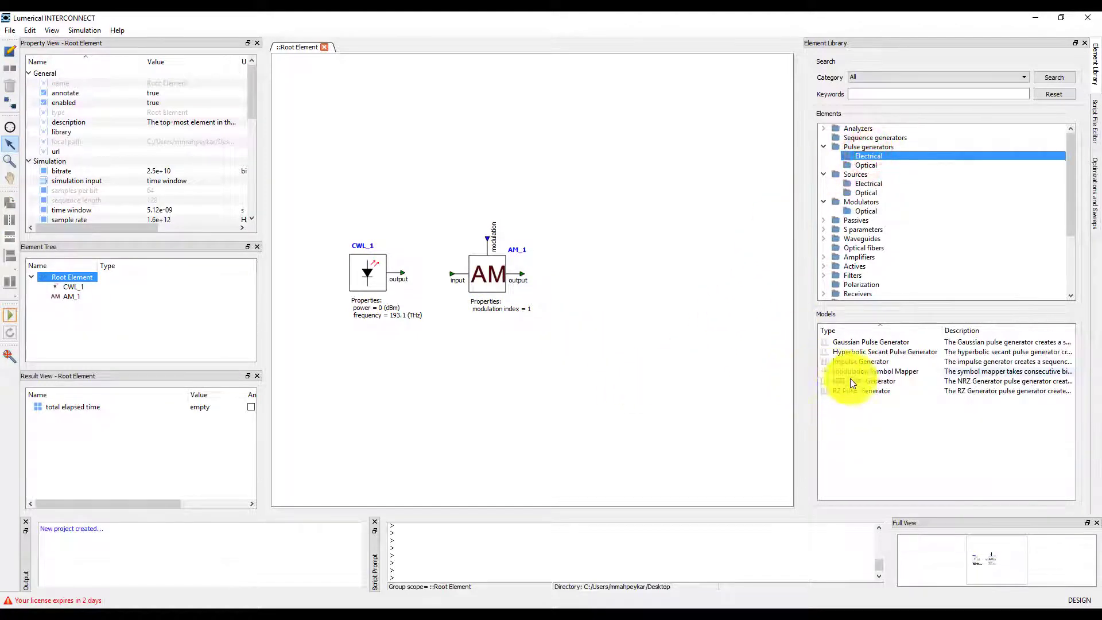
{"action": "left_click_drag", "start_coordinate": [863, 380], "coordinate": [475, 172]}
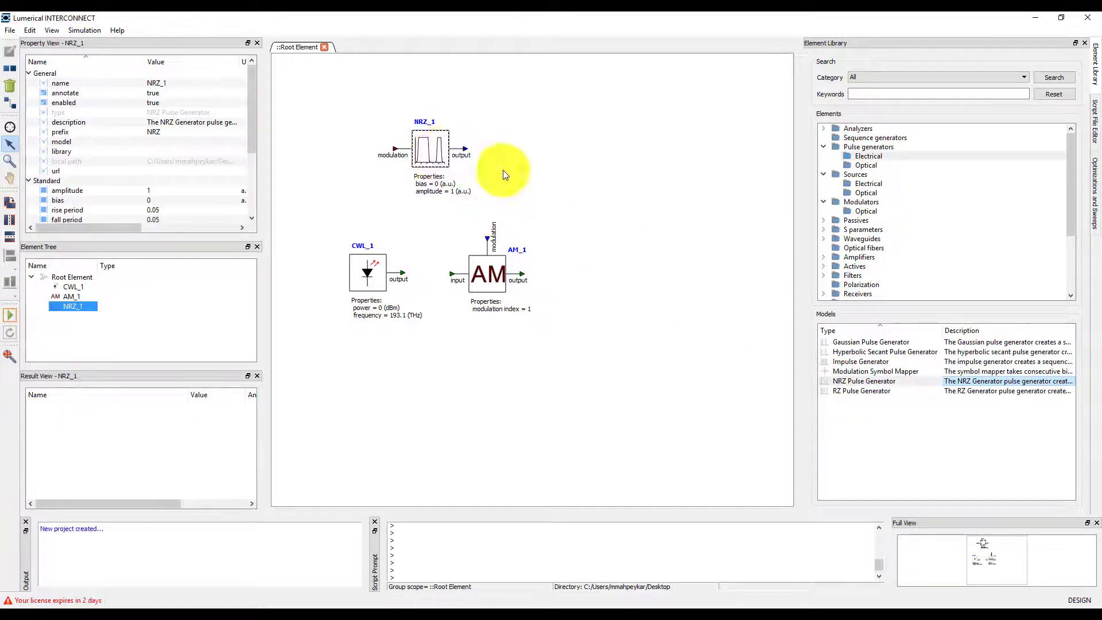
{"action": "left_click", "coordinate": [874, 137]}
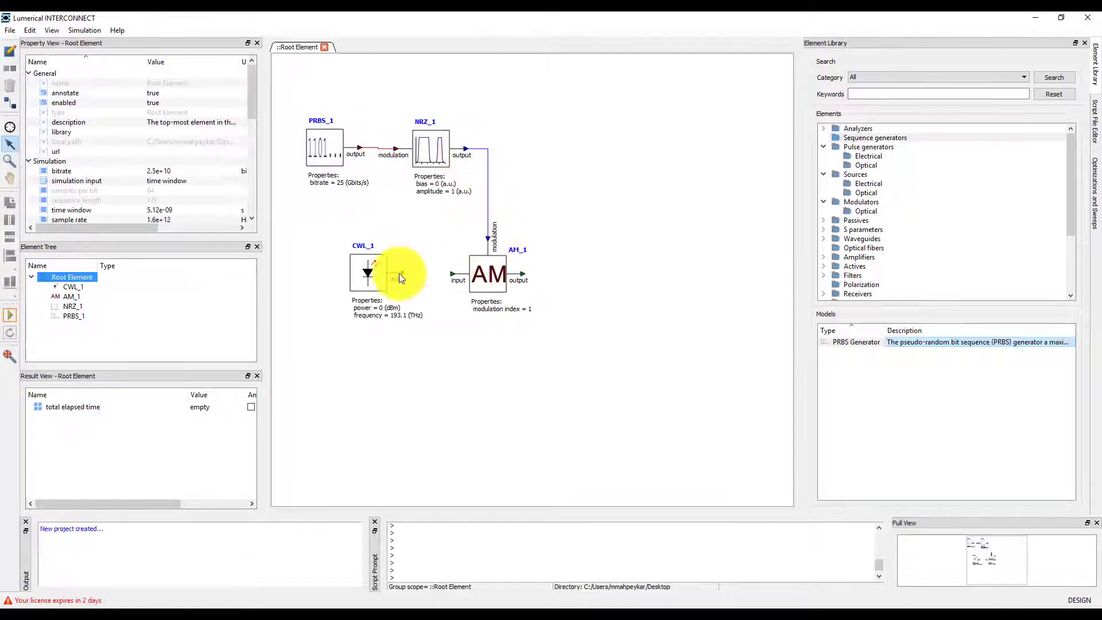
{"action": "left_click_drag", "start_coordinate": [394, 273], "coordinate": [457, 272]}
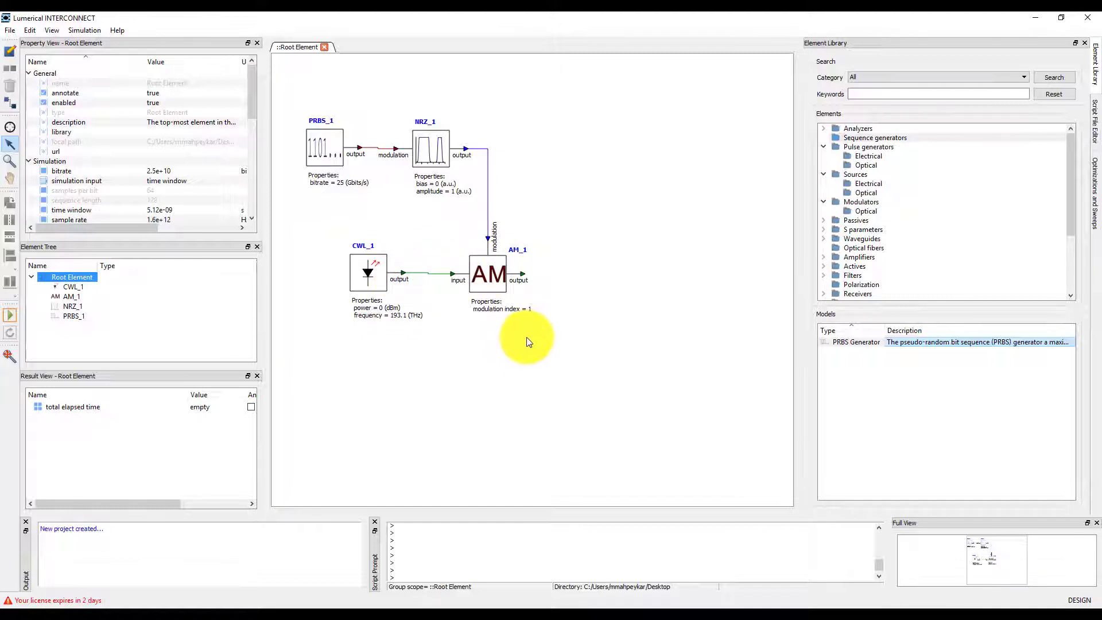
{"action": "mouse_move", "coordinate": [764, 303]}
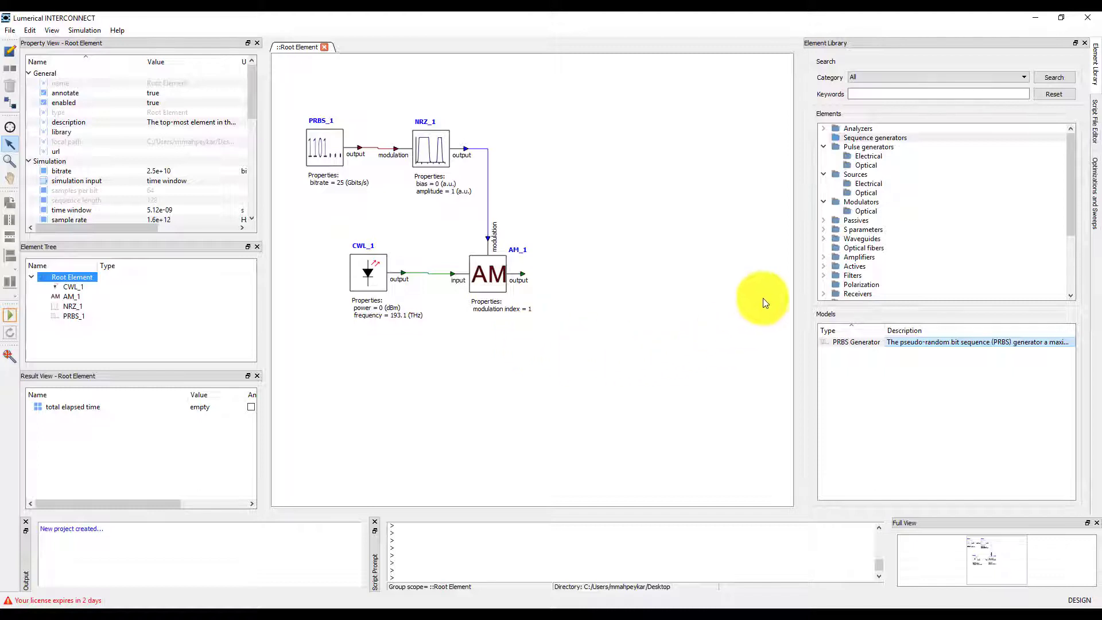
Place an optical fiber after the modulator and browse the photodetector models.
{"action": "left_click", "coordinate": [864, 248]}
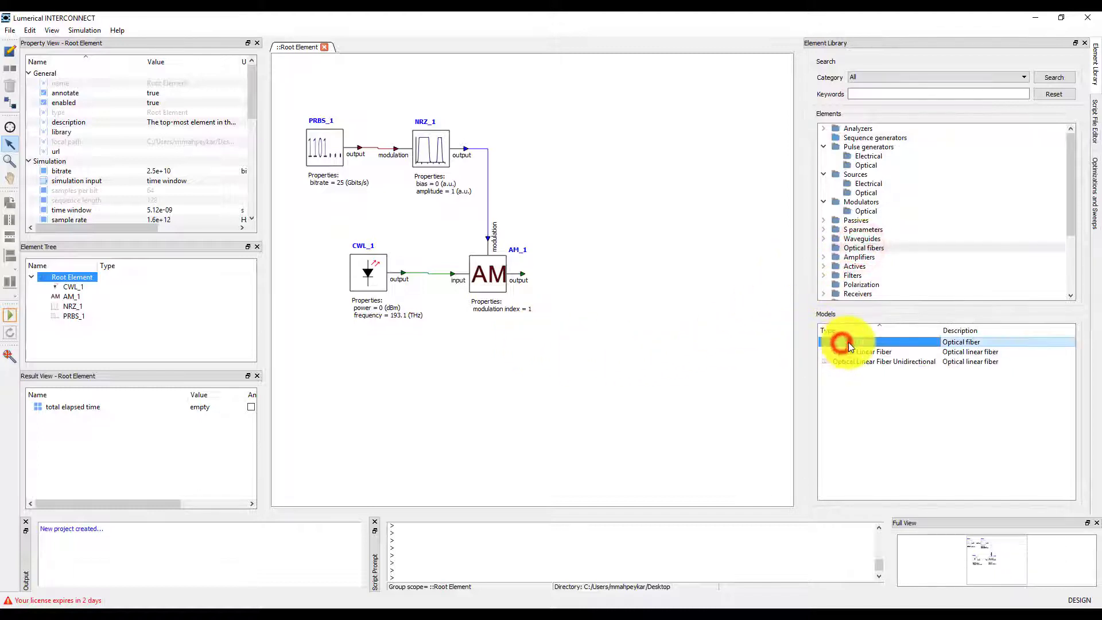
{"action": "left_click_drag", "start_coordinate": [849, 342], "coordinate": [605, 273]}
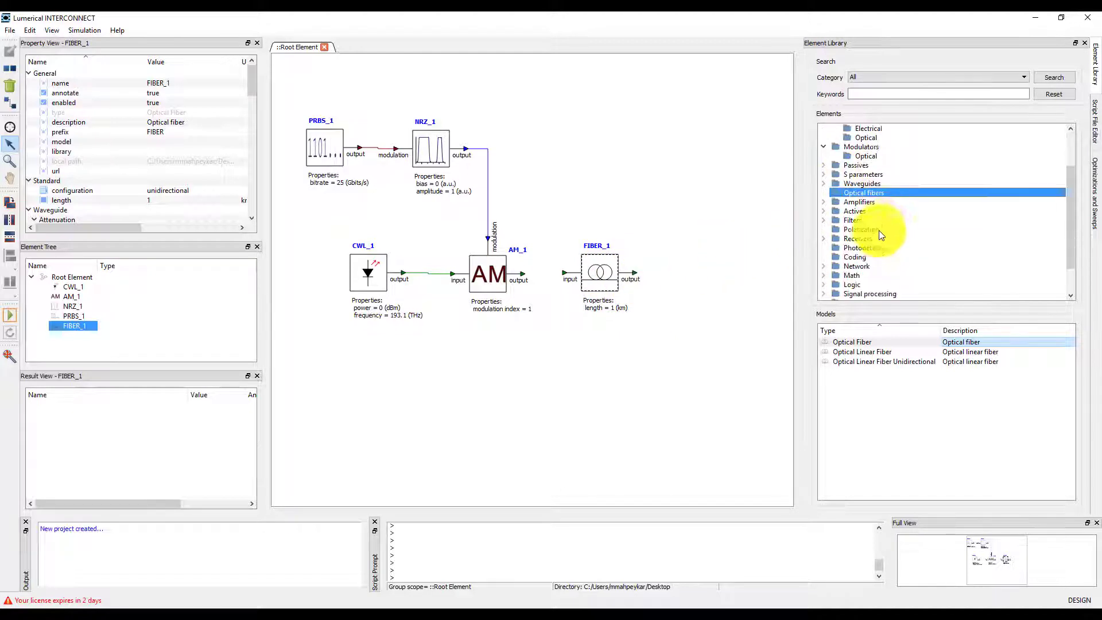
{"action": "left_click", "coordinate": [867, 248]}
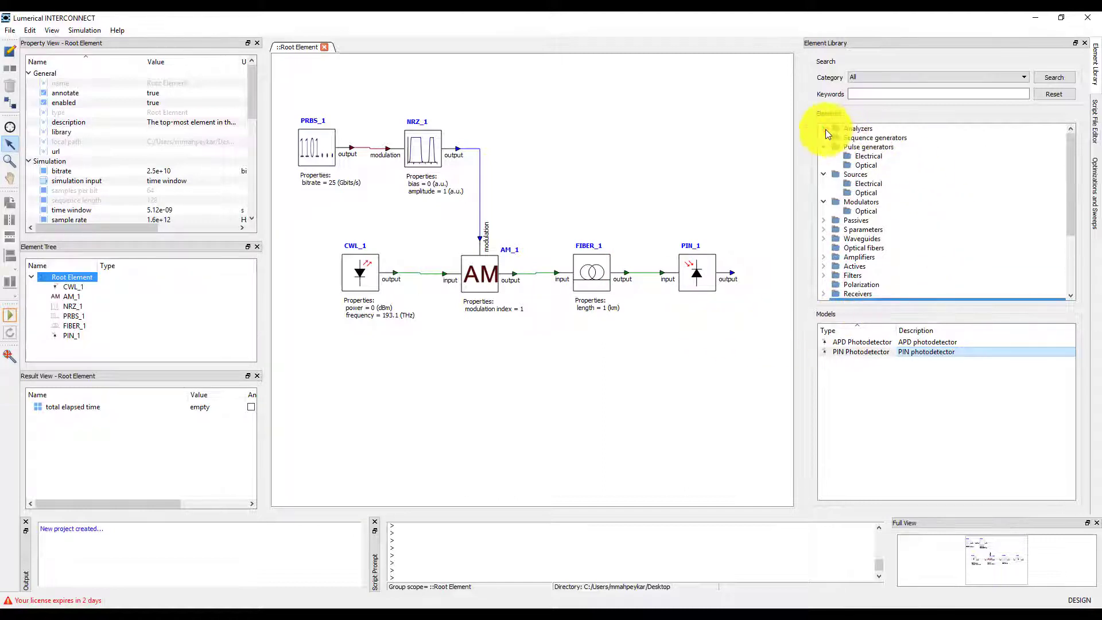
Add an electrical Eye Diagram analyzer and connect the NRZ output to its reference port.
{"action": "left_click", "coordinate": [856, 128]}
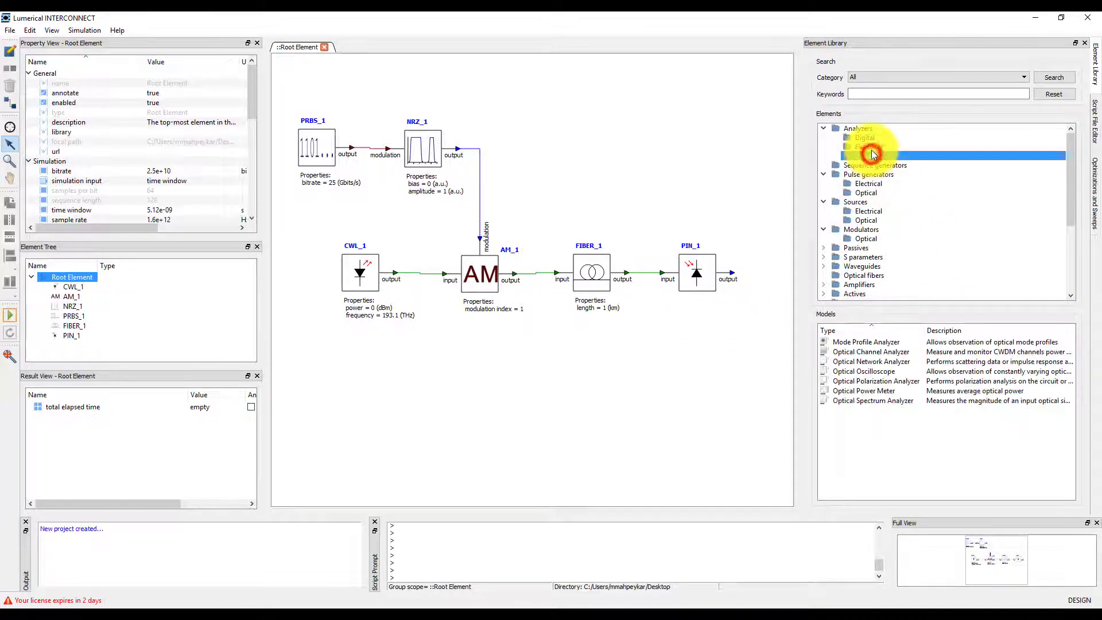
{"action": "left_click", "coordinate": [868, 146]}
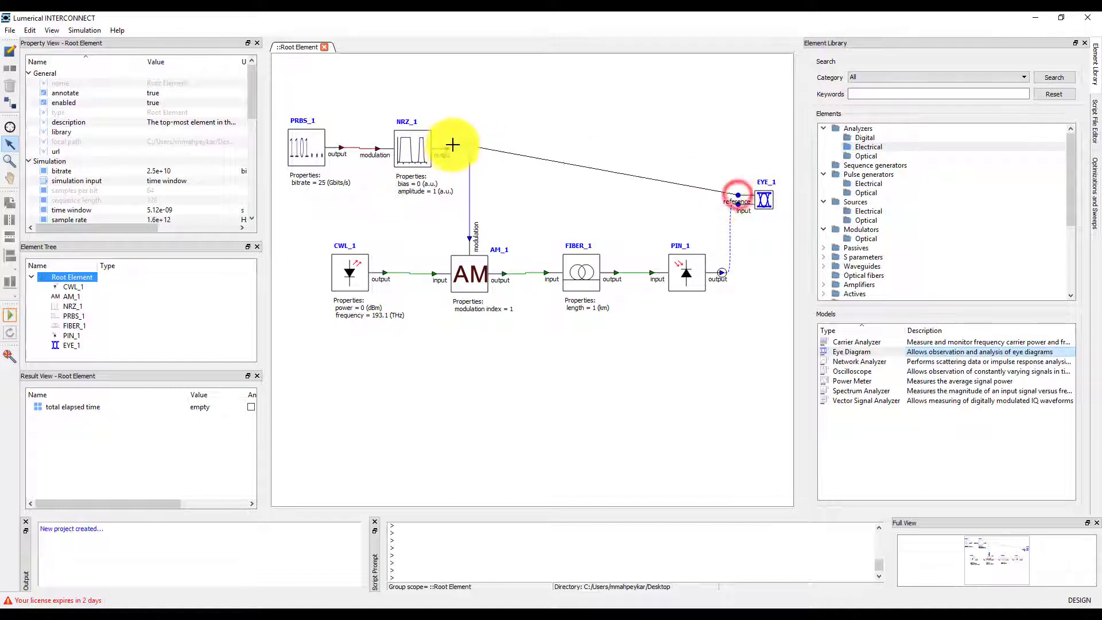
{"action": "left_click_drag", "start_coordinate": [447, 149], "coordinate": [738, 195]}
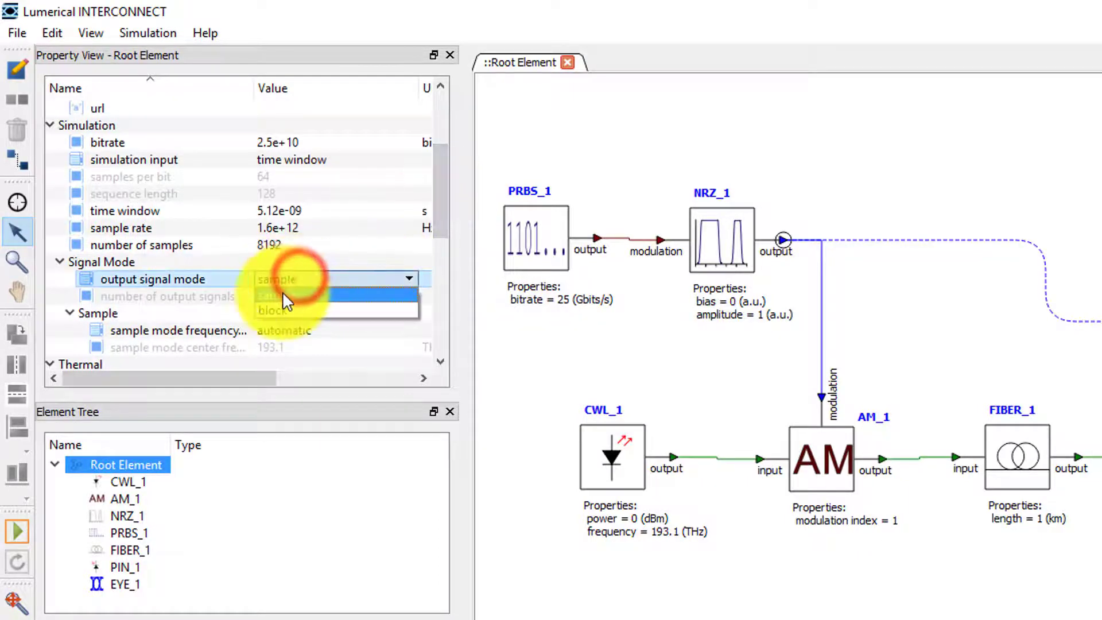
Set the Root Element's output signal mode to block.
{"action": "left_click", "coordinate": [272, 309]}
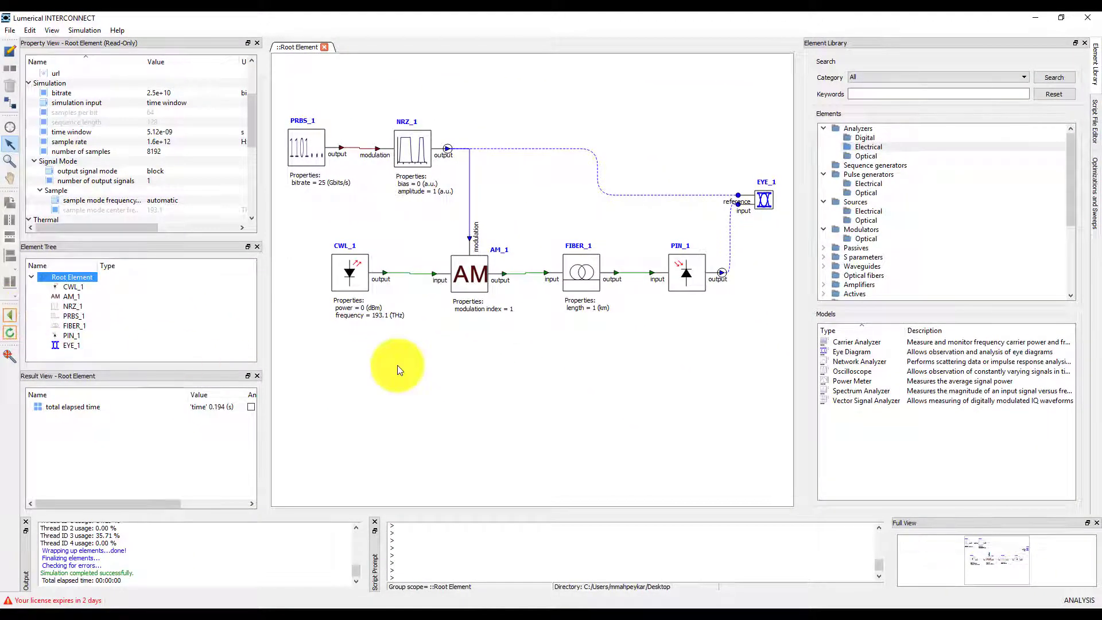
Select EYE_1 and plot its 'eye diagram' result in a new visualizer.
{"action": "left_click", "coordinate": [763, 199]}
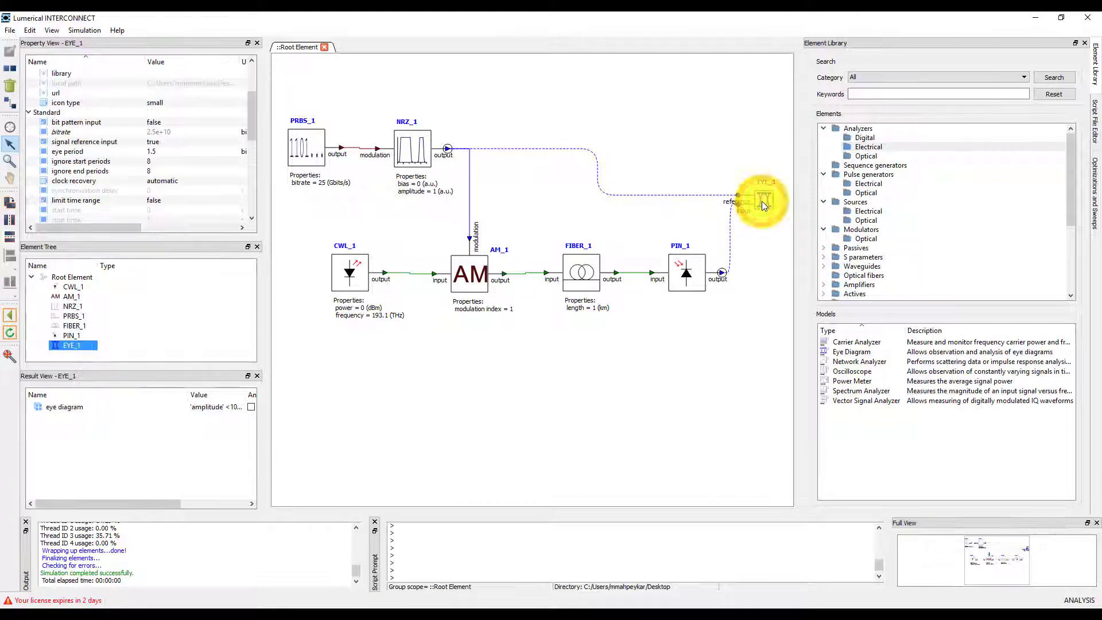
{"action": "right_click", "coordinate": [64, 407]}
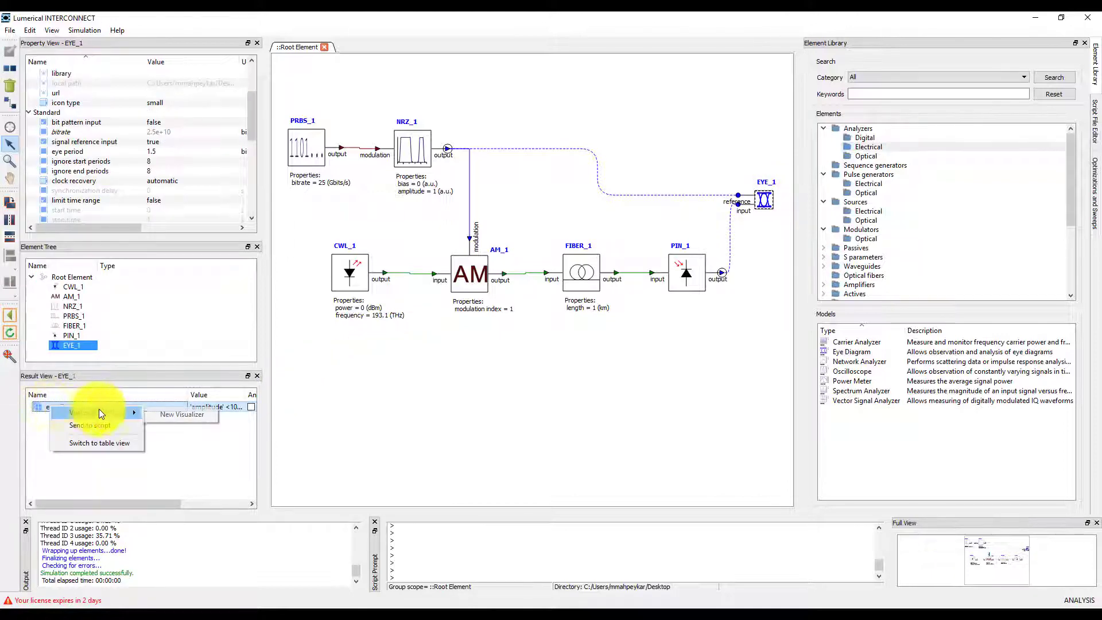
{"action": "left_click", "coordinate": [182, 414]}
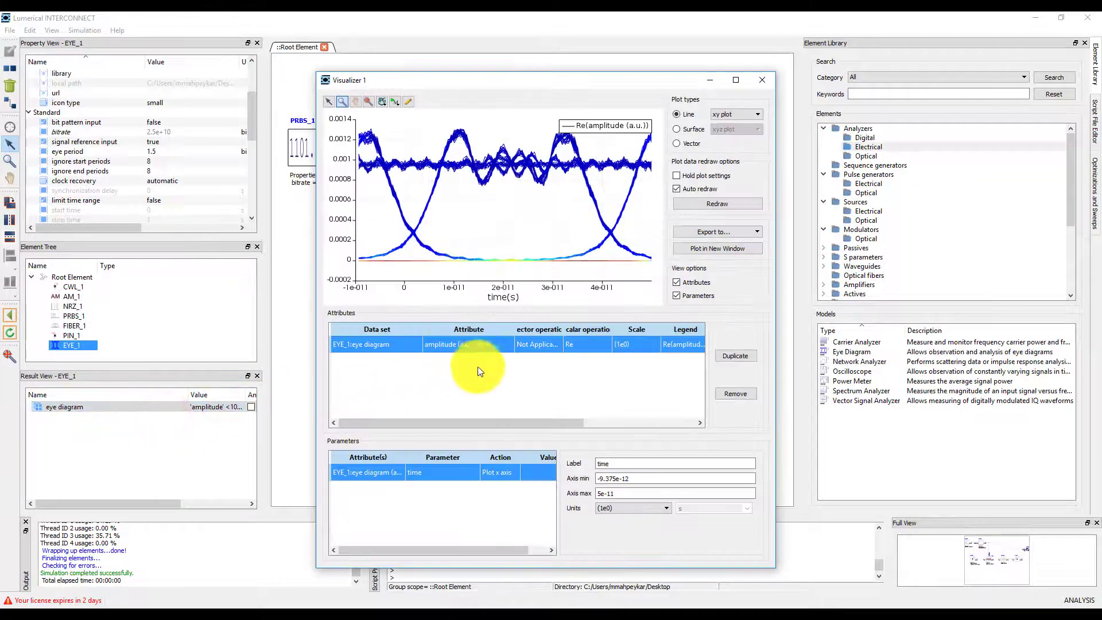
{"action": "mouse_move", "coordinate": [516, 364]}
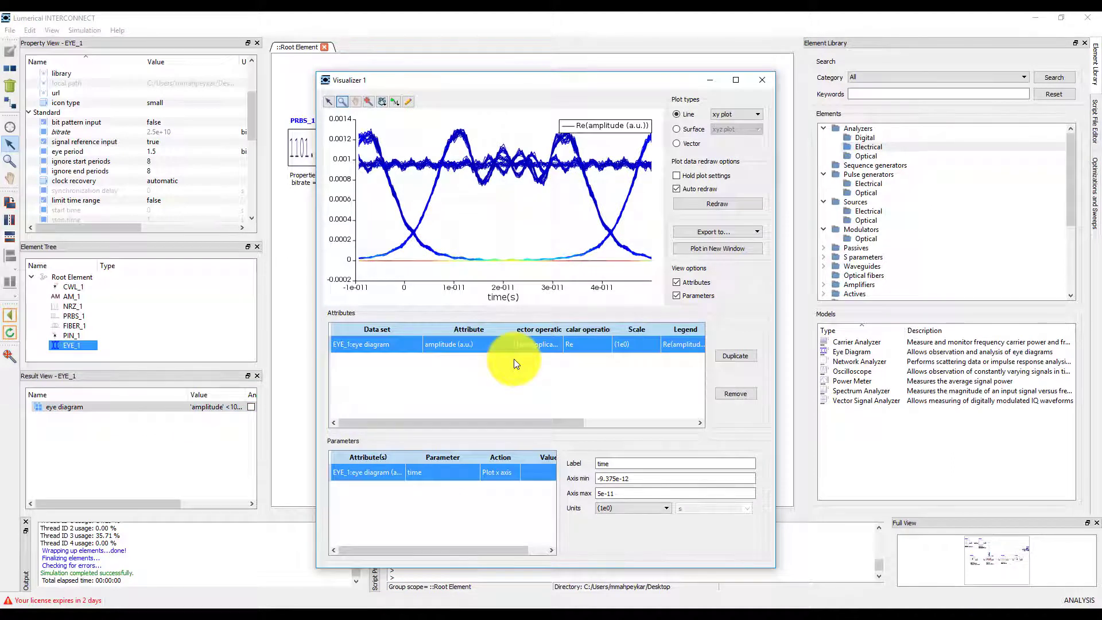